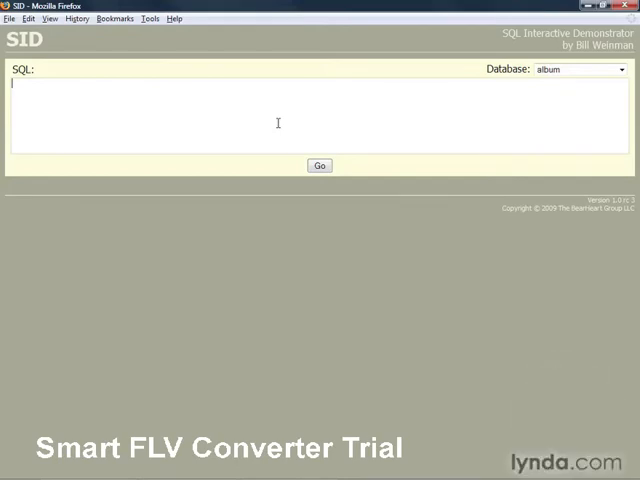
Run SELECT SUM(duration) FROM track, returning a total of 17284 seconds.
text(SELECT)
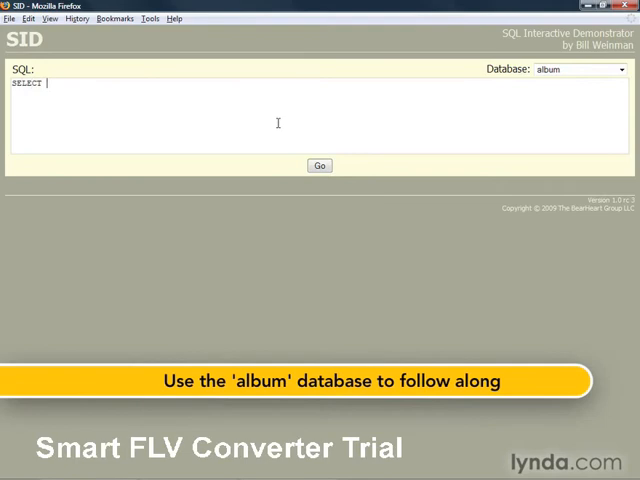
text(SUM(duration)
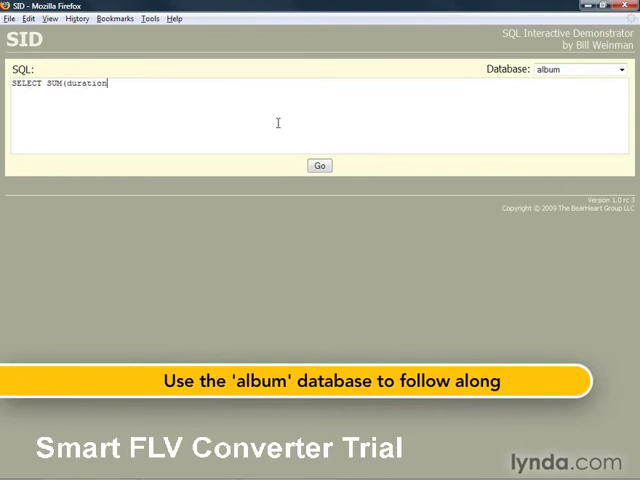
text(FROM track)
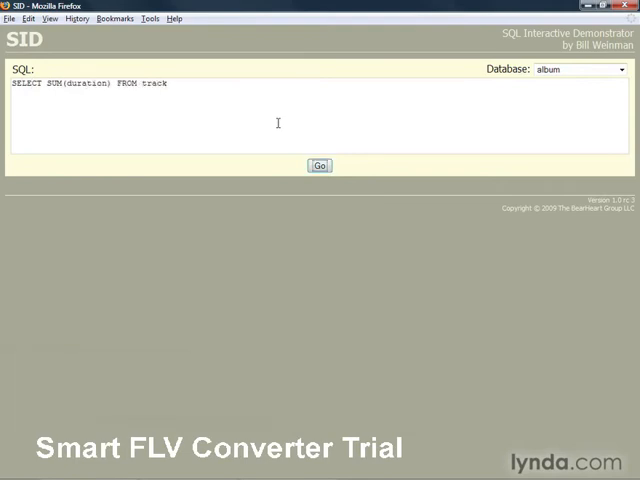
click(319, 165)
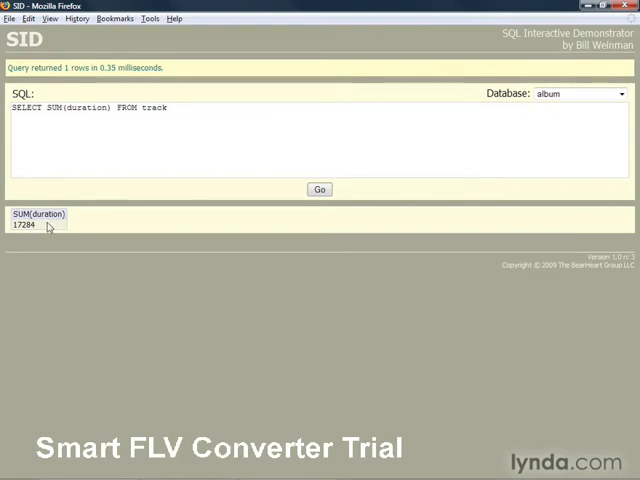
mouse_move(110, 136)
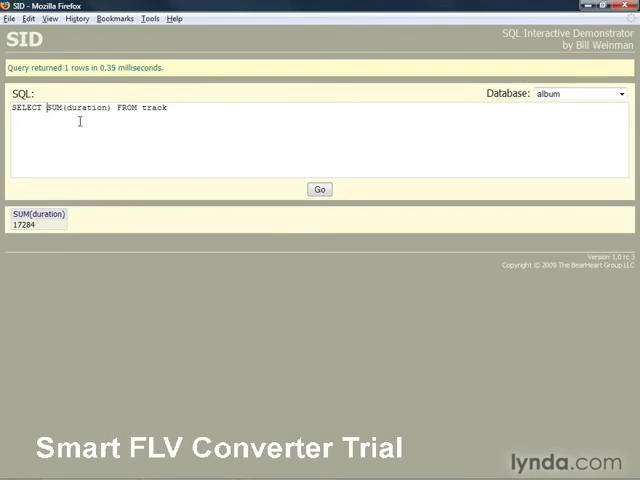
Wrap the sum in SEC_TO_TIME() and re-run, showing 04:48:04, then select the expression to replace it.
text(SEC_TO_TIME()
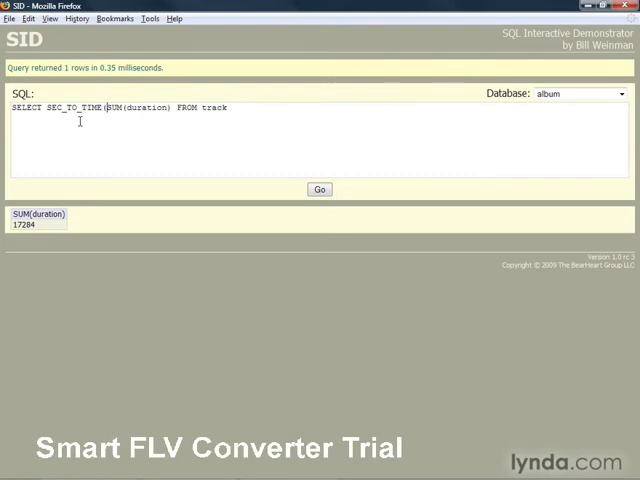
text())
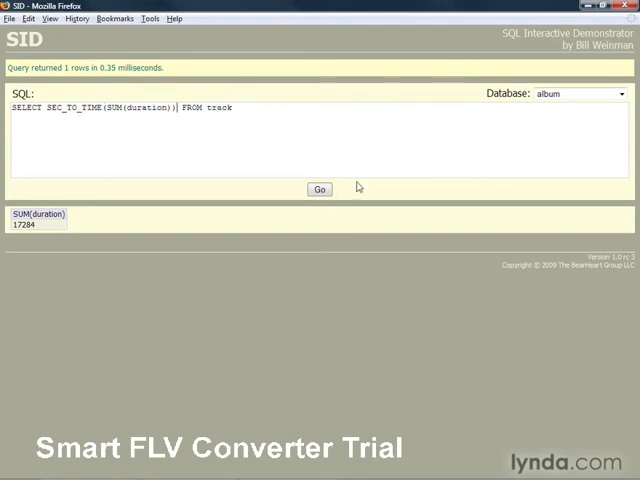
click(319, 189)
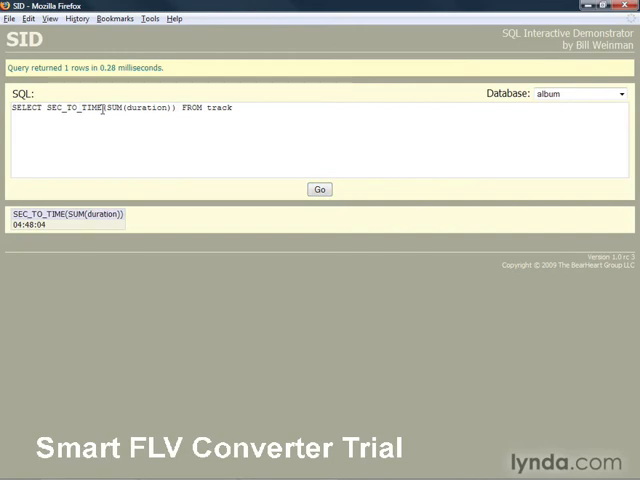
double_click(140, 108)
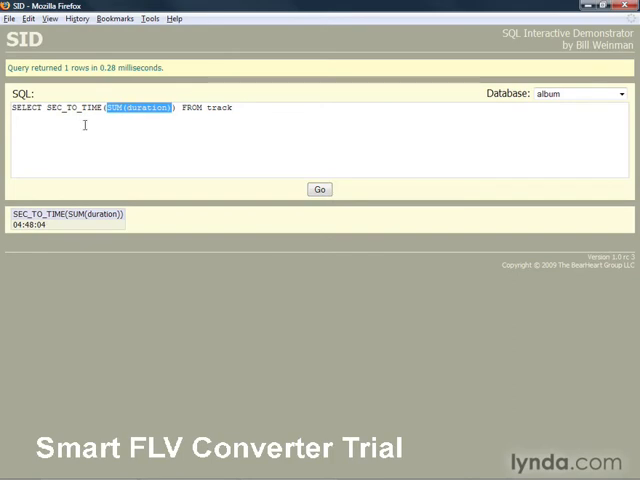
mouse_move(50, 228)
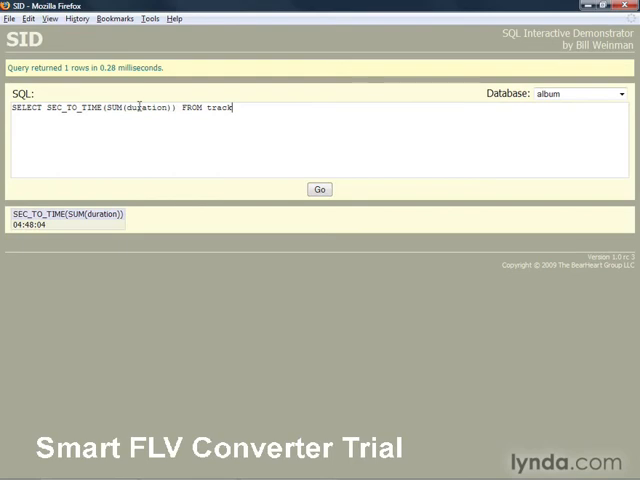
mouse_move(240, 118)
text(SELECT)
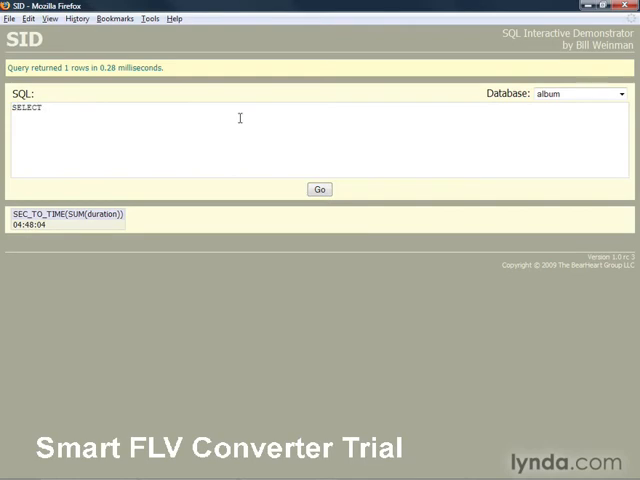
Write a query joining album a and track t with SUM(t.duration) AS Duration grouped by Album.
text(a.title AS A)
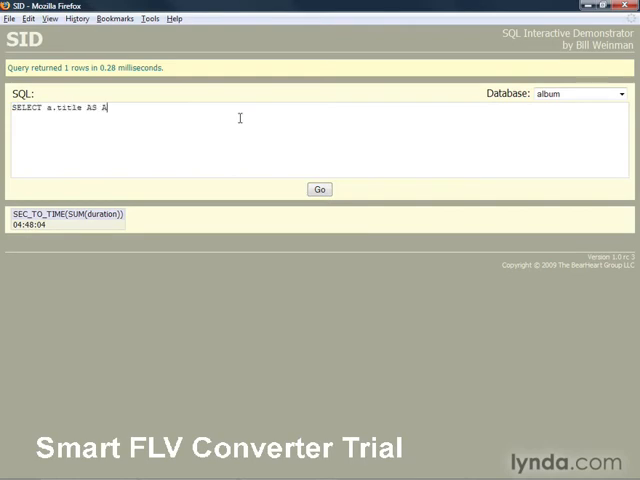
text(lbum, SUM)
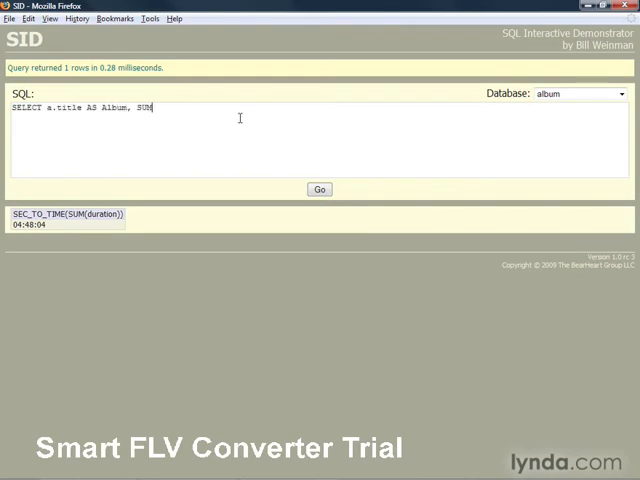
text((t.duration))
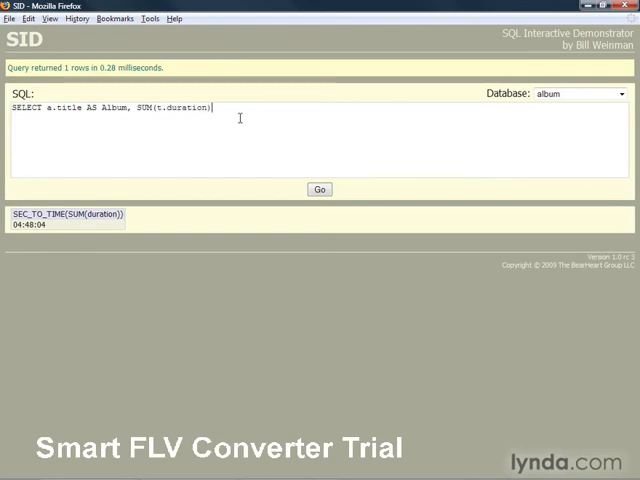
text(AS Duration)
text(FROM album AS a)
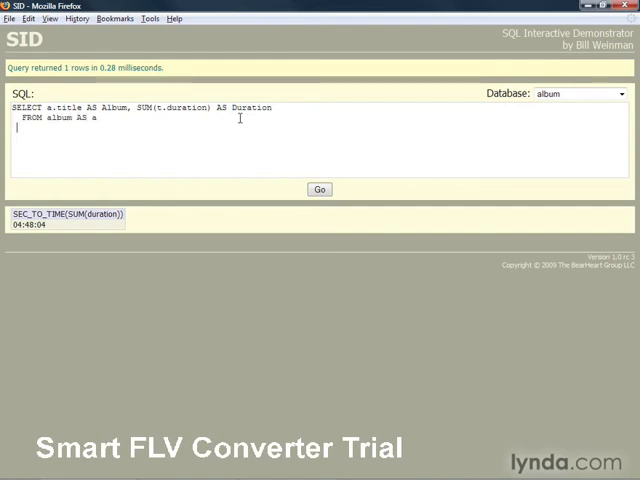
text(JOIN track)
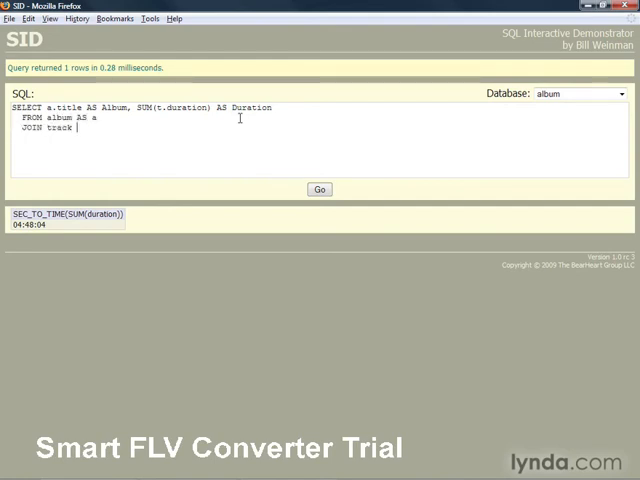
text(AS t ON)
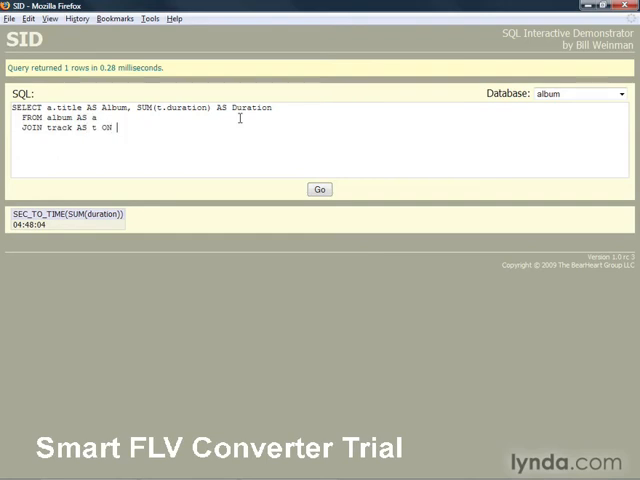
text(t.album_id = a.id)
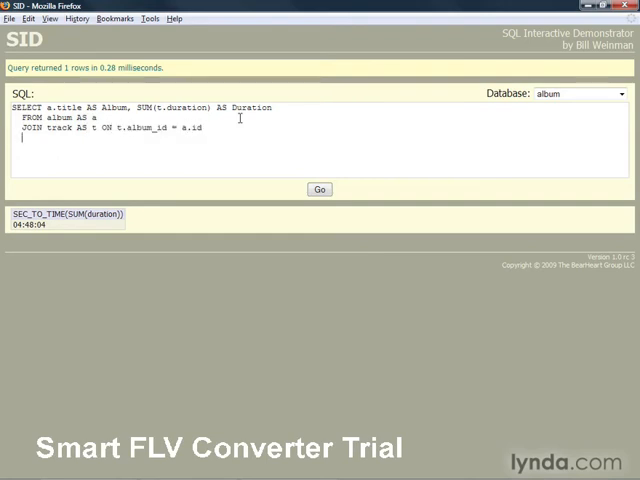
text(GROUP BY Alb)
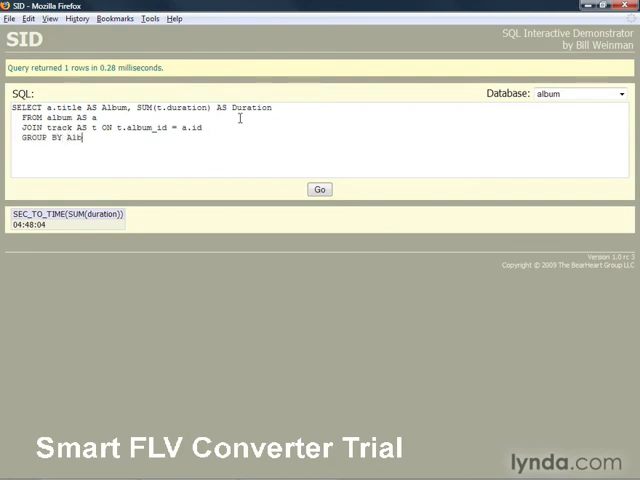
Run the per-album query listing seven albums' total seconds and pick out Apostrophe's value.
click(320, 189)
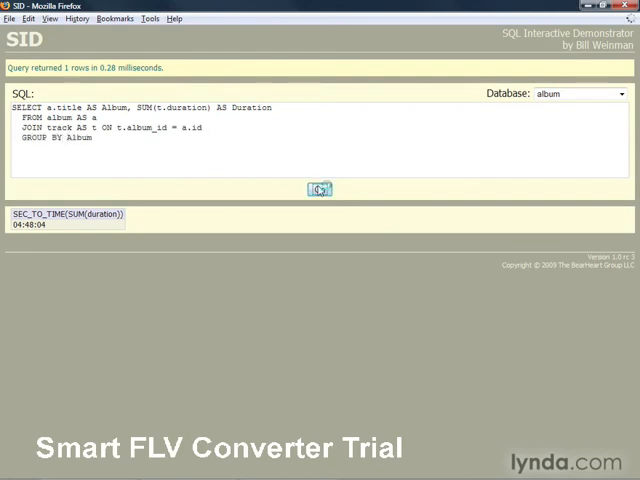
click(319, 189)
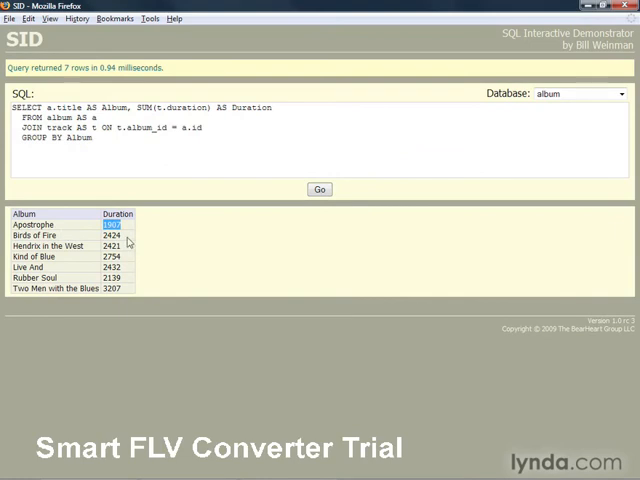
click(111, 235)
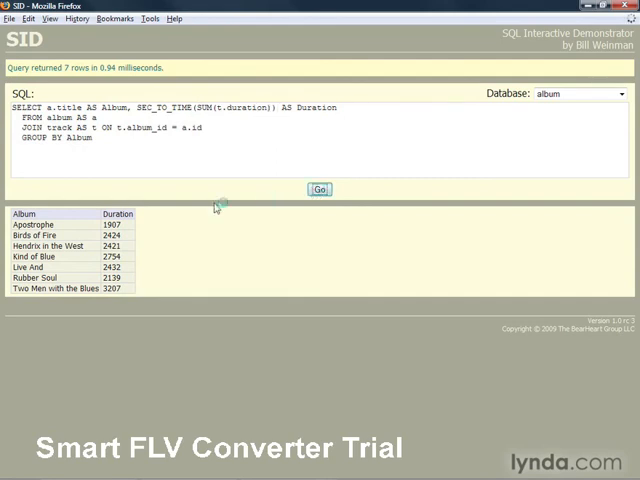
Re-run with SEC_TO_TIME around the sum, then replace SUM with AVG in the query.
click(320, 189)
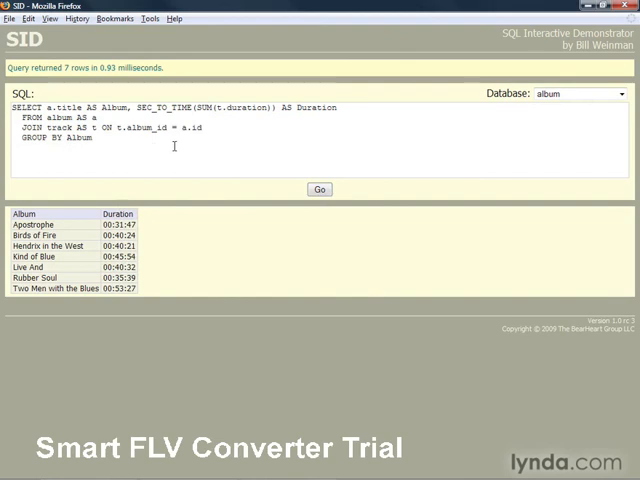
double_click(205, 107)
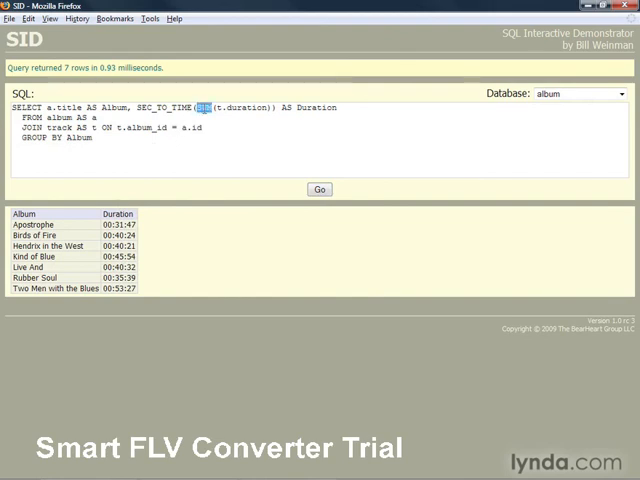
text(AVG)
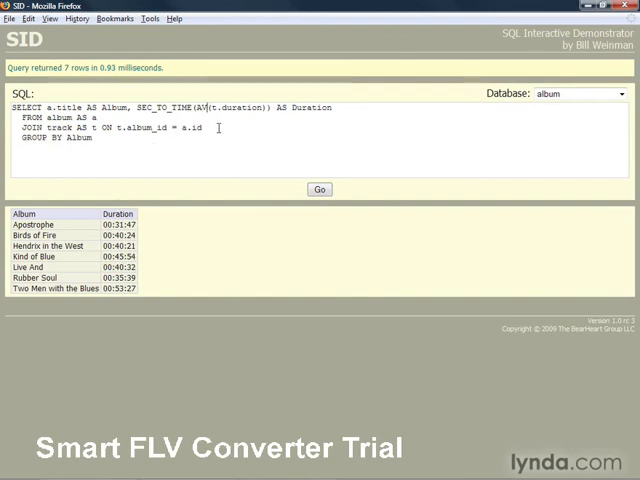